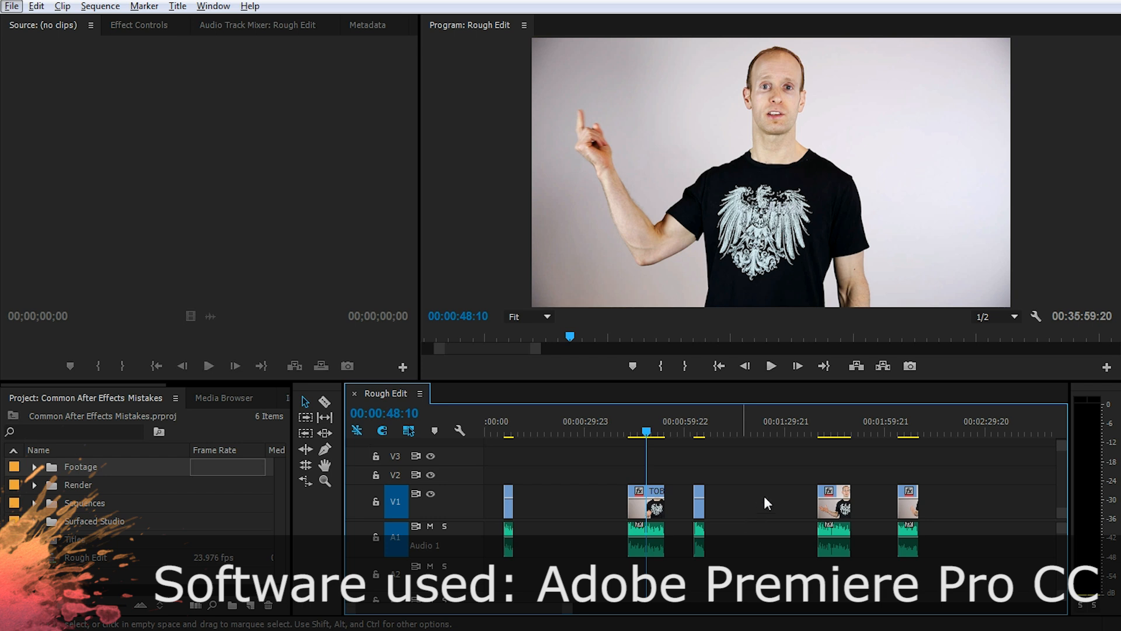
- Preview the Rough Edit sequence at several points along the timeline
{"action": "left_click", "coordinate": [593, 432]}
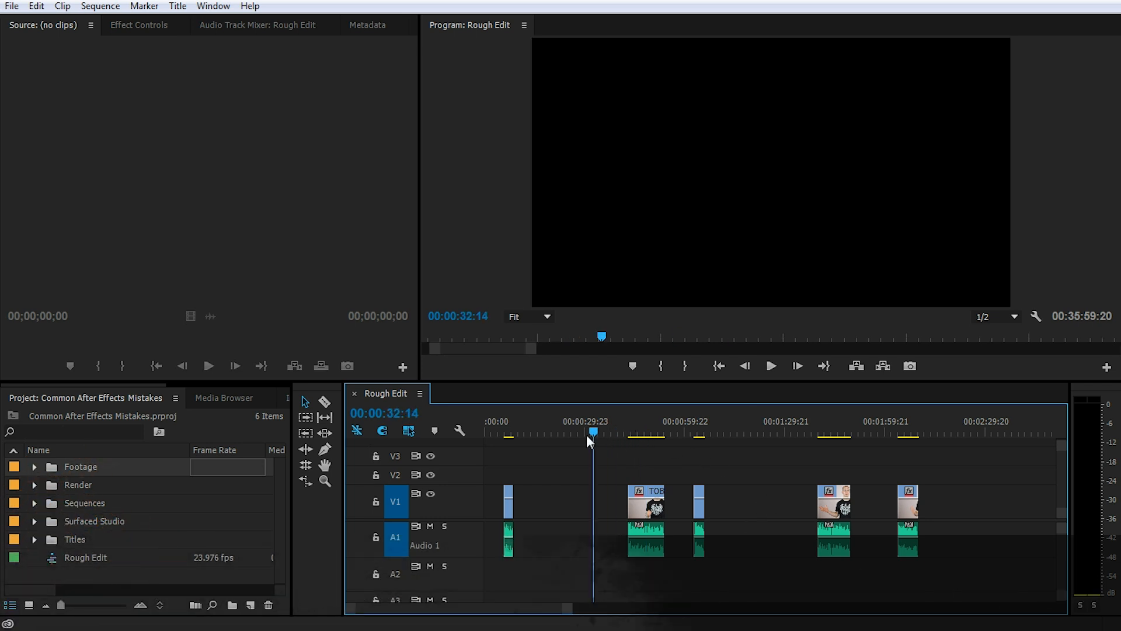
{"action": "left_click", "coordinate": [617, 432]}
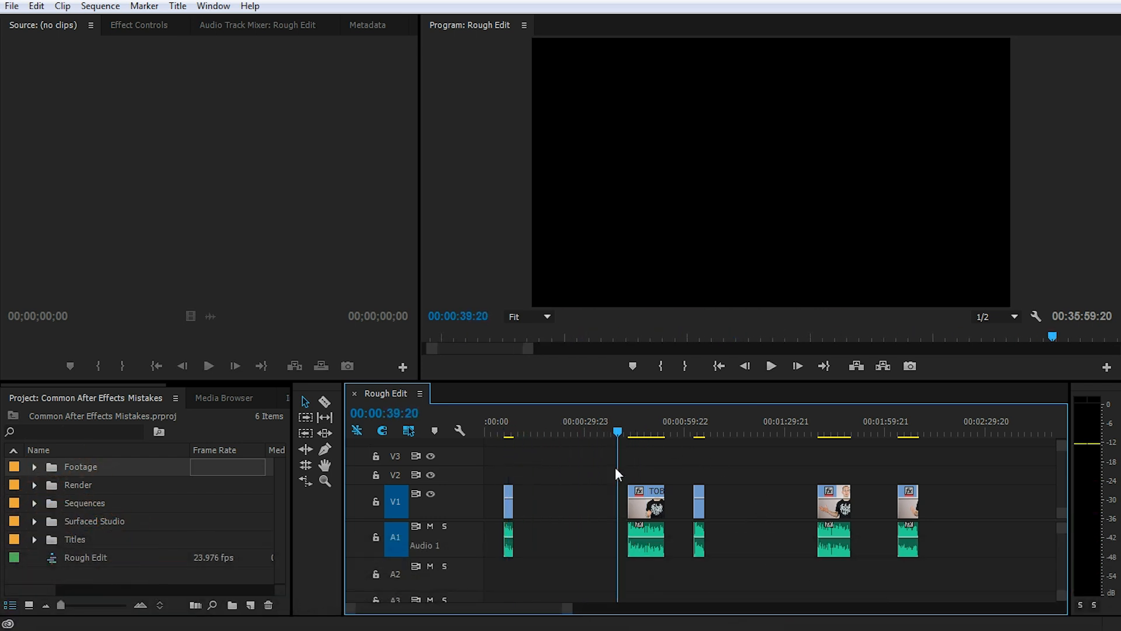
{"action": "left_click", "coordinate": [651, 430]}
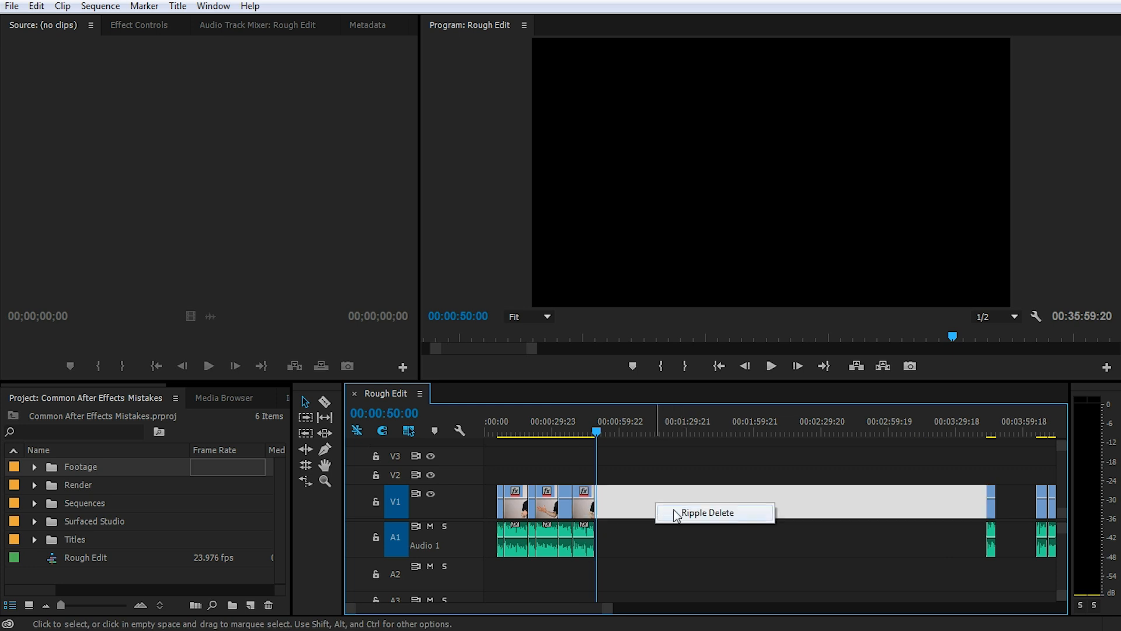
- Ripple delete three gaps between the opening clips, then save the project
{"action": "left_click", "coordinate": [708, 512]}
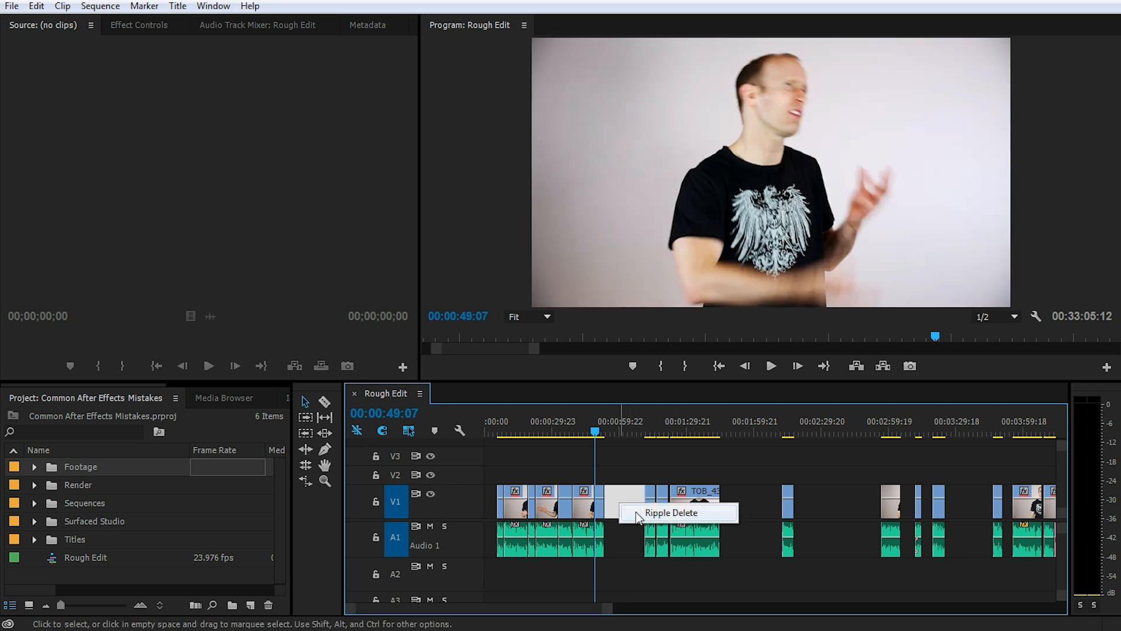
{"action": "left_click", "coordinate": [671, 512]}
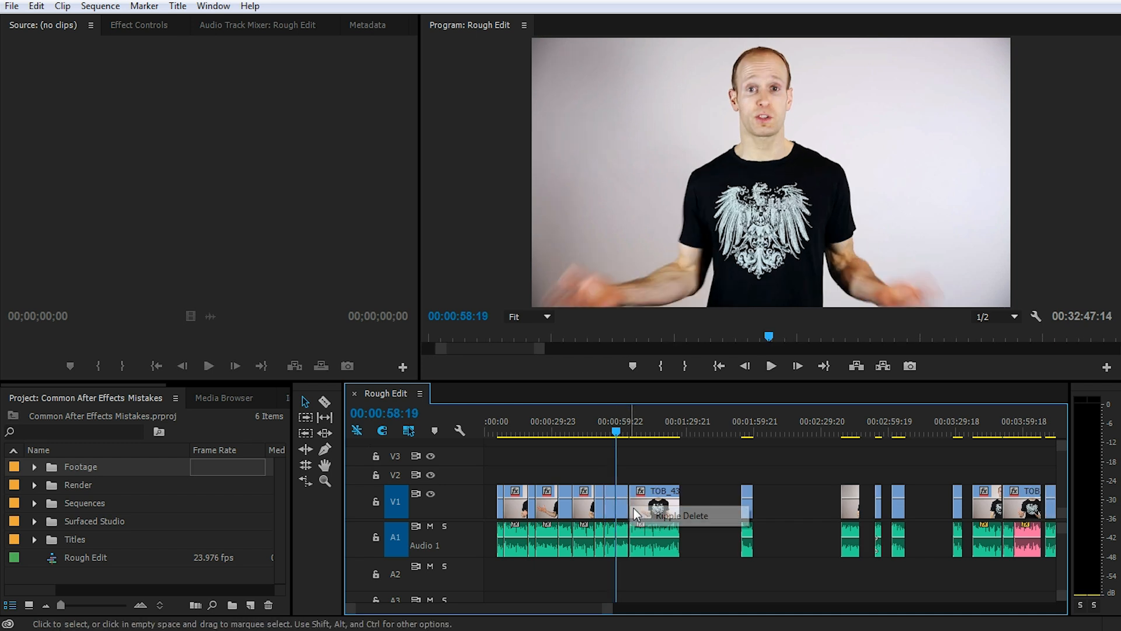
{"action": "left_click", "coordinate": [679, 515]}
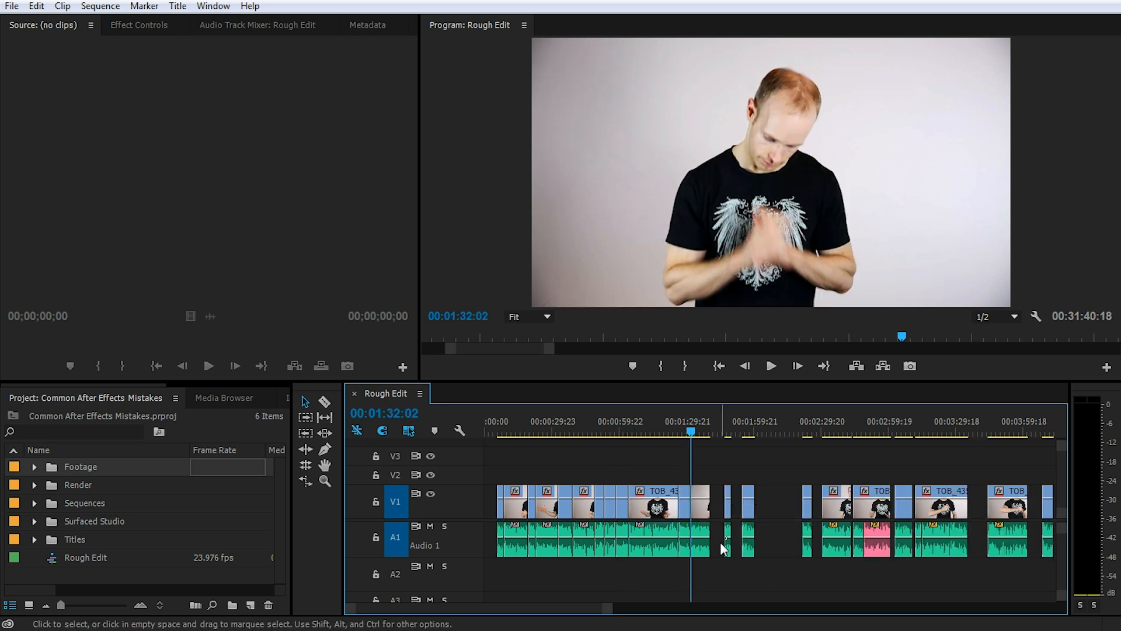
{"action": "key", "text": "ctrl+s"}
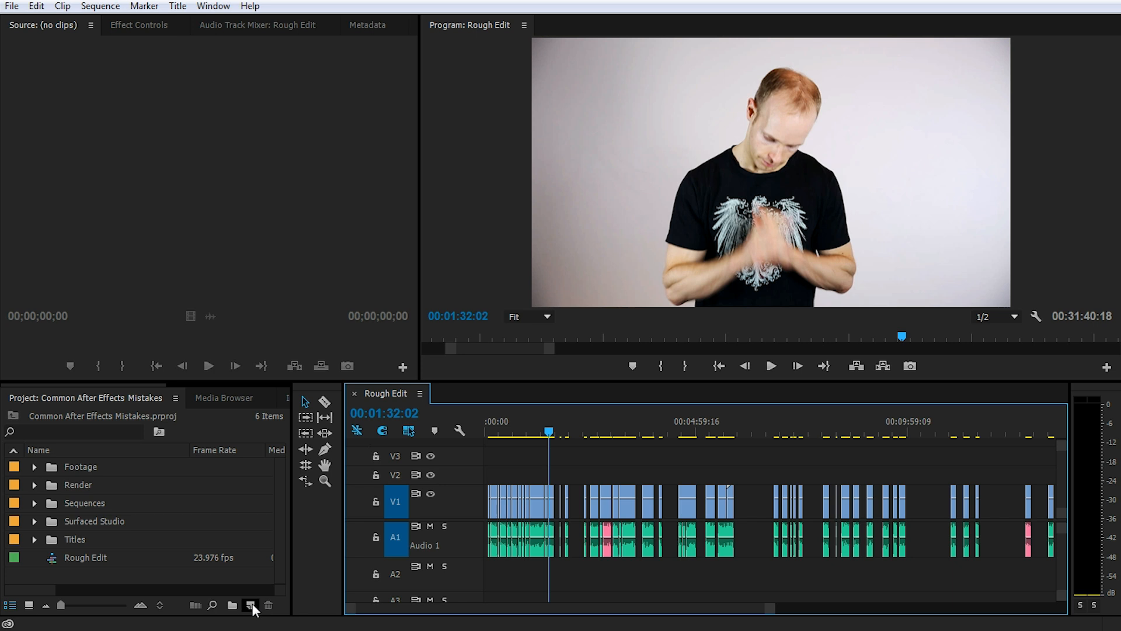
- Create a new Bars and Tone item at 1920x1080, 23.976 fps from the Project panel
{"action": "left_click", "coordinate": [250, 605]}
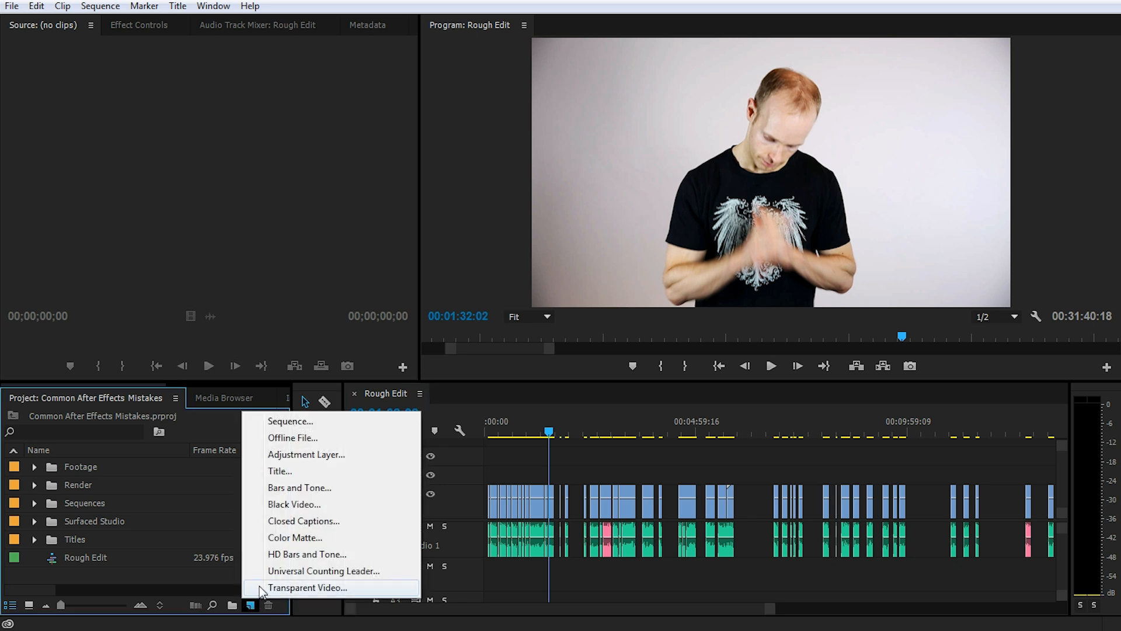
{"action": "left_click", "coordinate": [300, 487]}
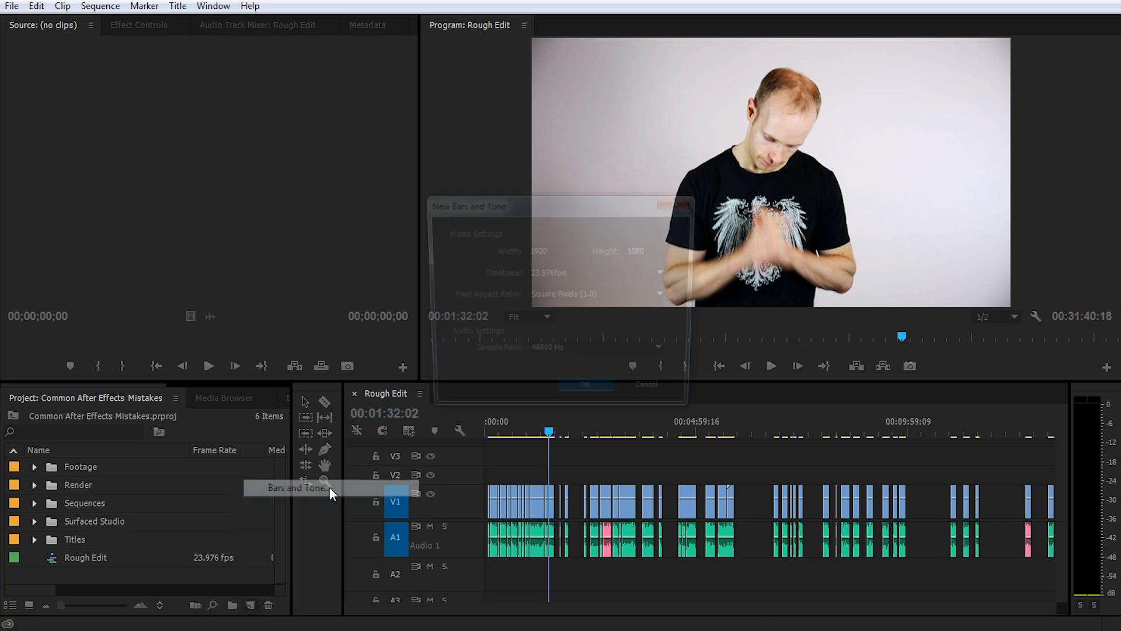
{"action": "left_click", "coordinate": [296, 487]}
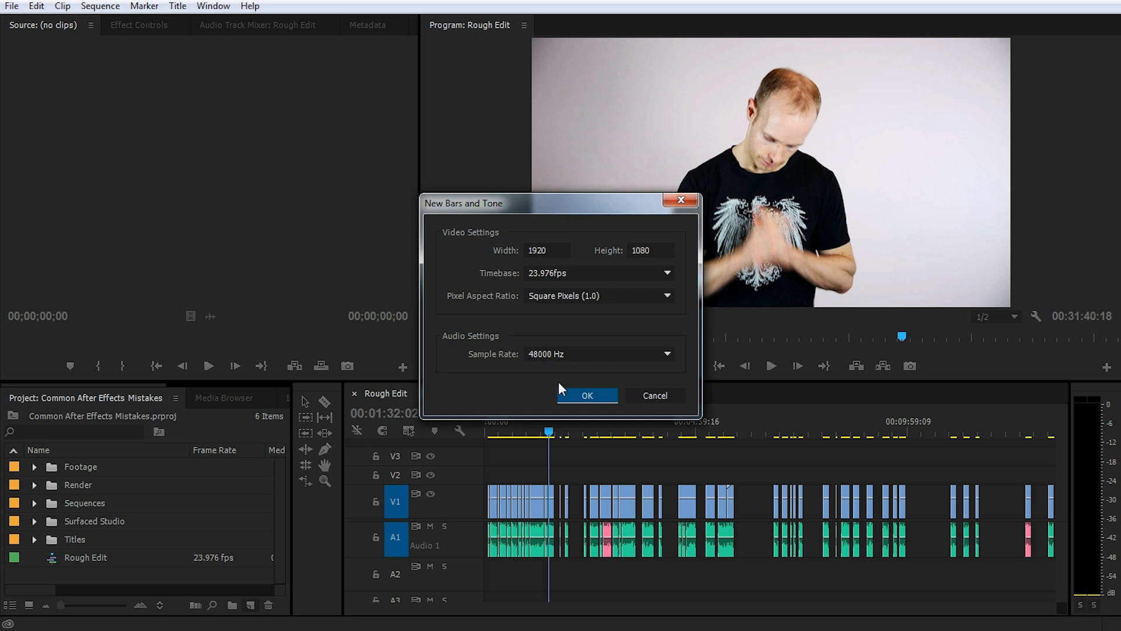
{"action": "mouse_move", "coordinate": [586, 395]}
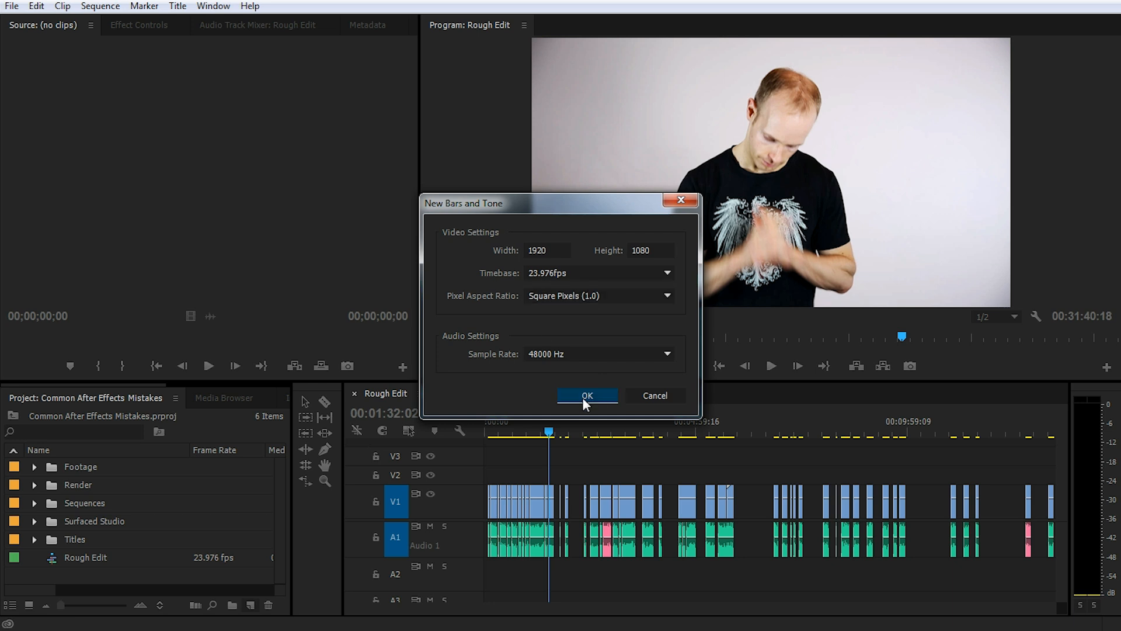
{"action": "left_click", "coordinate": [586, 395]}
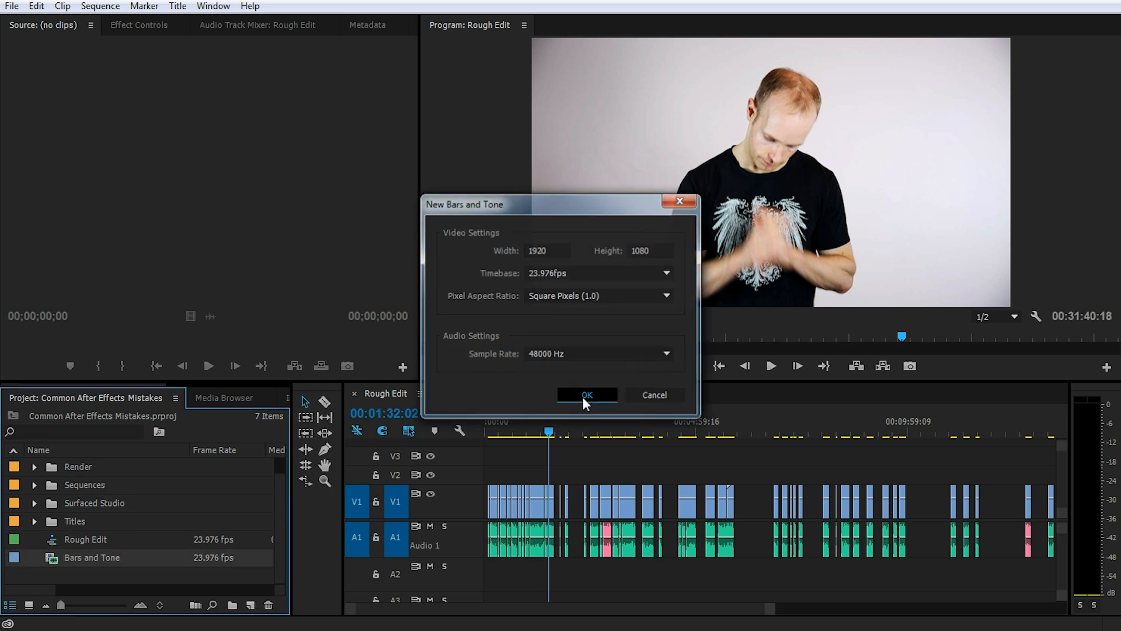
{"action": "left_click", "coordinate": [586, 395]}
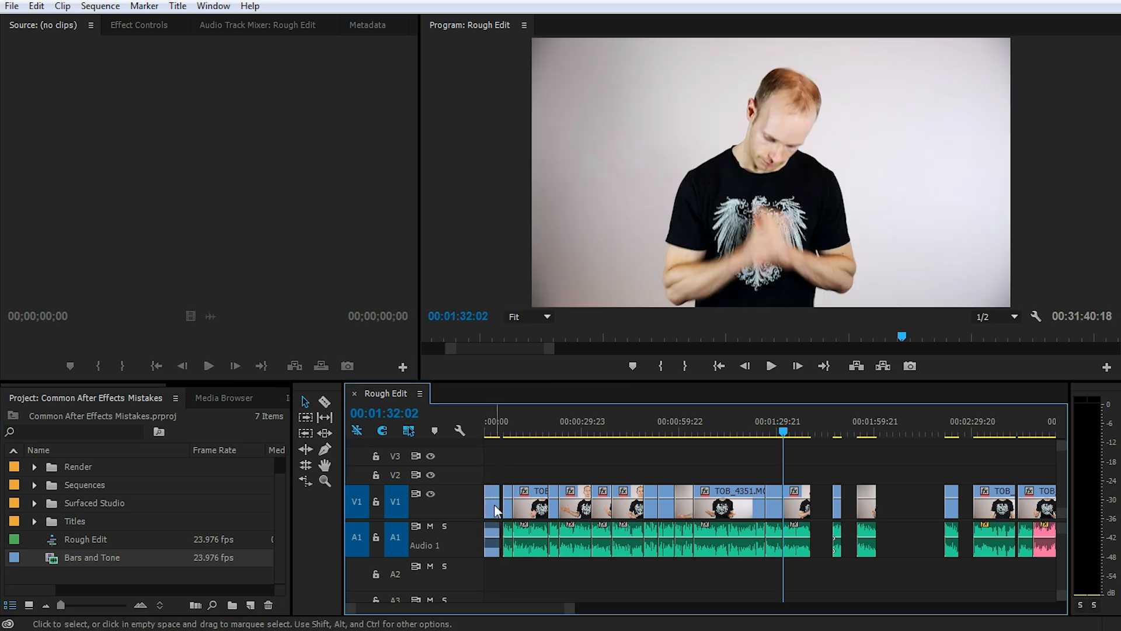
{"action": "mouse_move", "coordinate": [540, 509]}
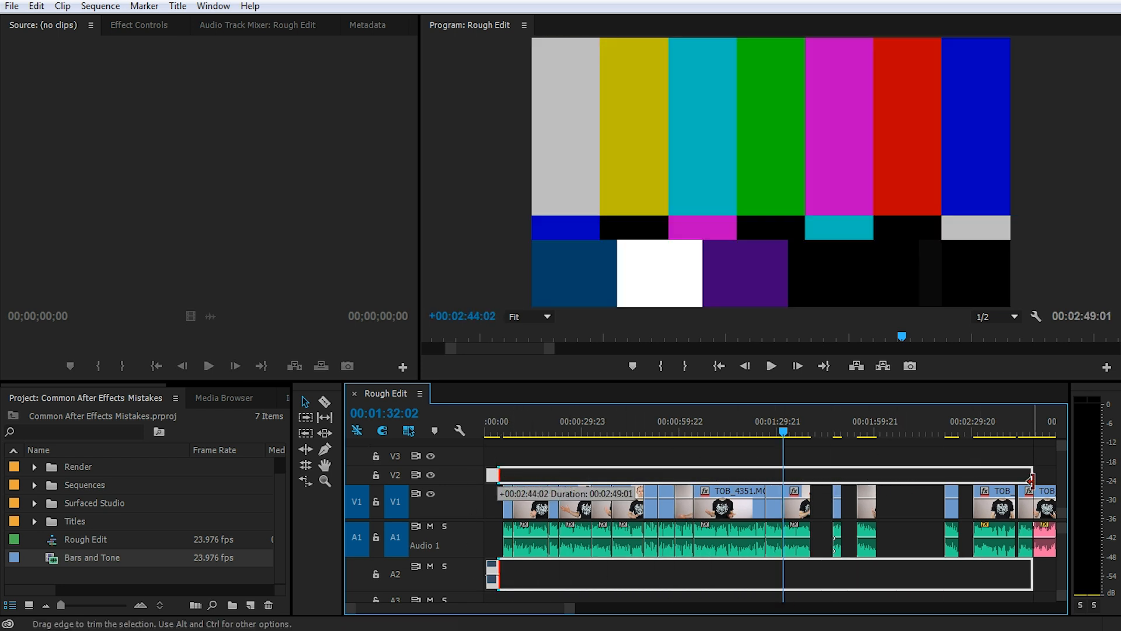
- Scroll the timeline right toward the last clip to extend Bars and Tone on V2/A2
{"action": "scroll", "scroll_direction": "right", "scroll_amount": 3}
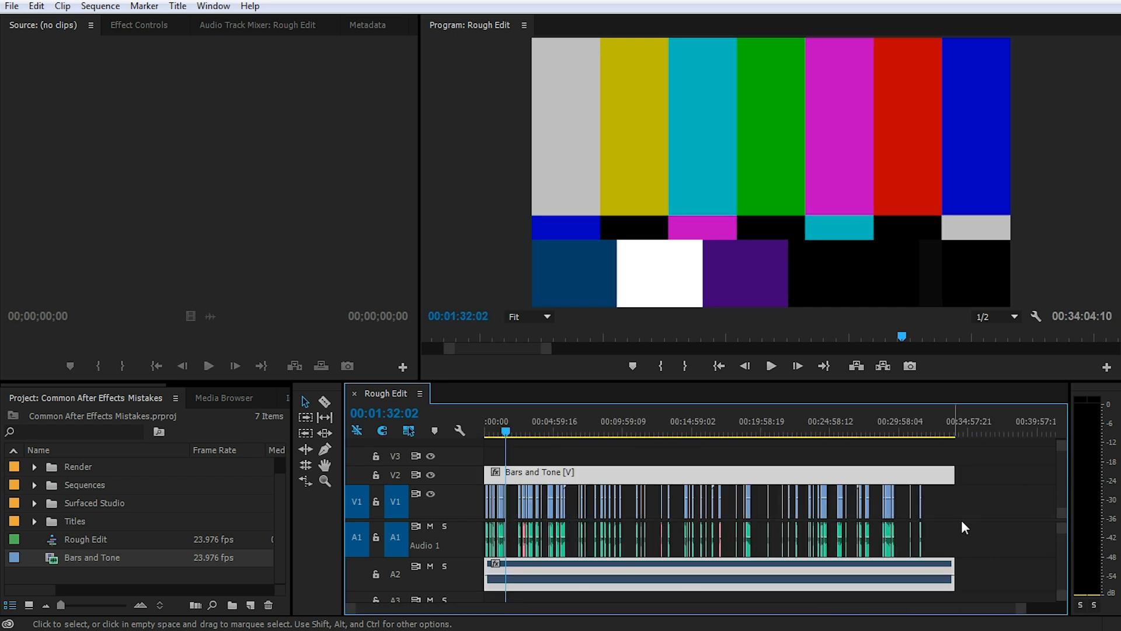
{"action": "mouse_move", "coordinate": [980, 465]}
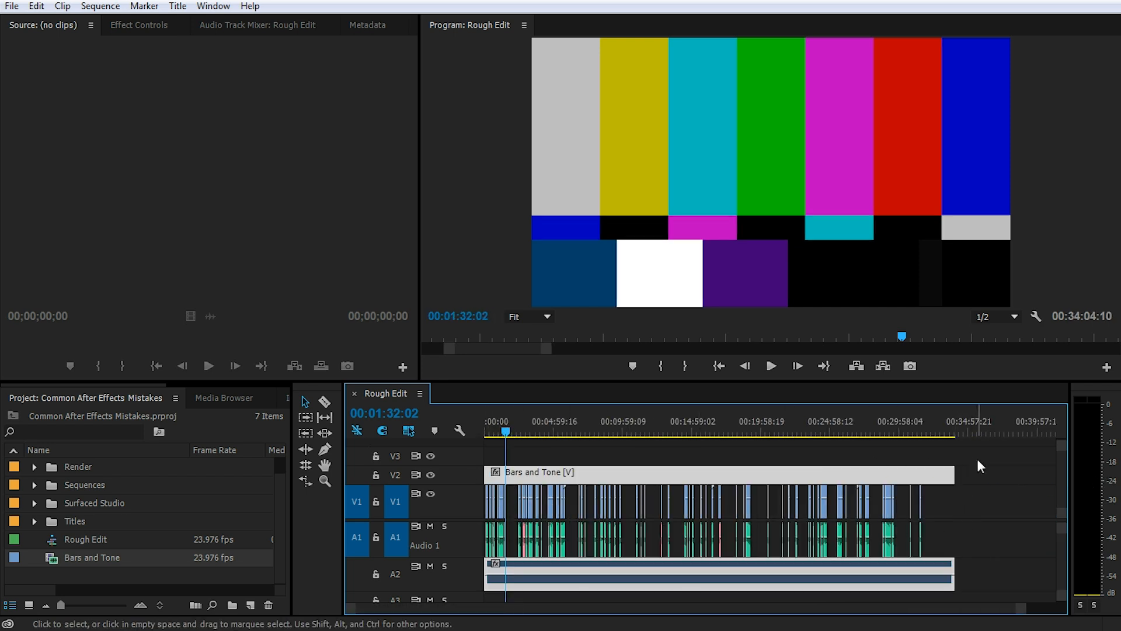
{"action": "mouse_move", "coordinate": [777, 491]}
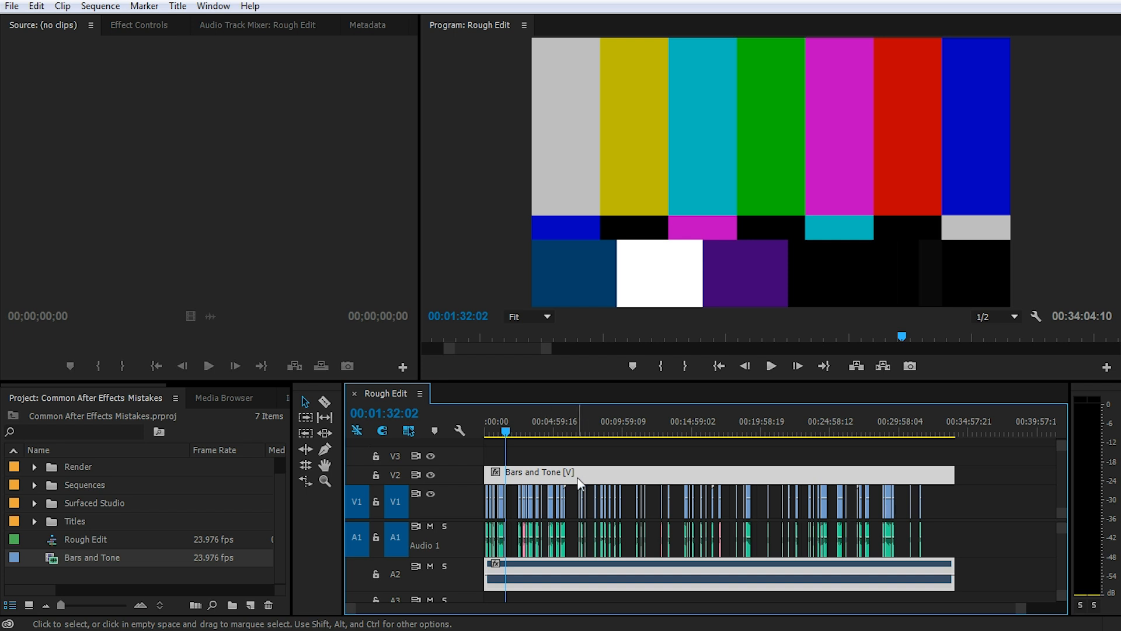
- Unlink the Bars and Tone video on V2 from its tone audio on A2
{"action": "right_click", "coordinate": [579, 482]}
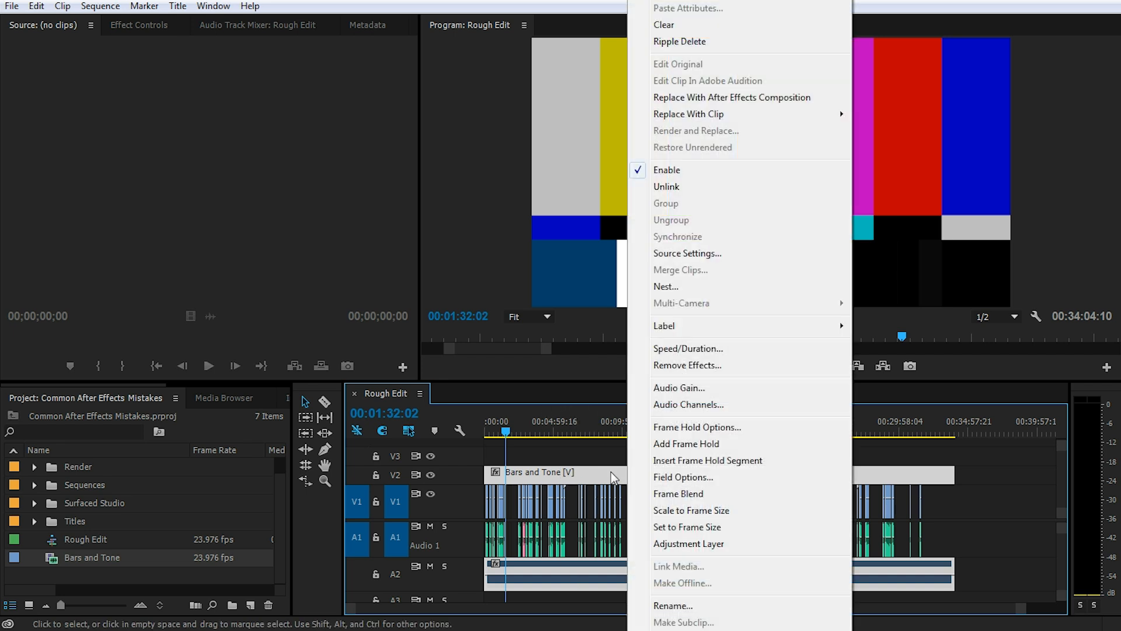
{"action": "mouse_move", "coordinate": [676, 187]}
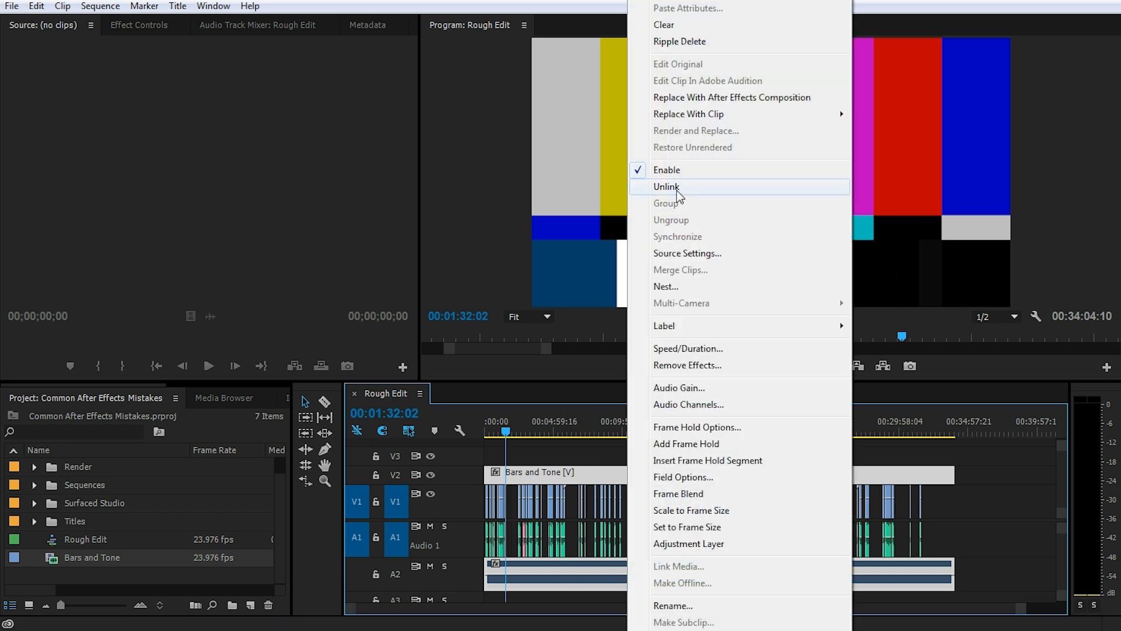
{"action": "left_click", "coordinate": [666, 186]}
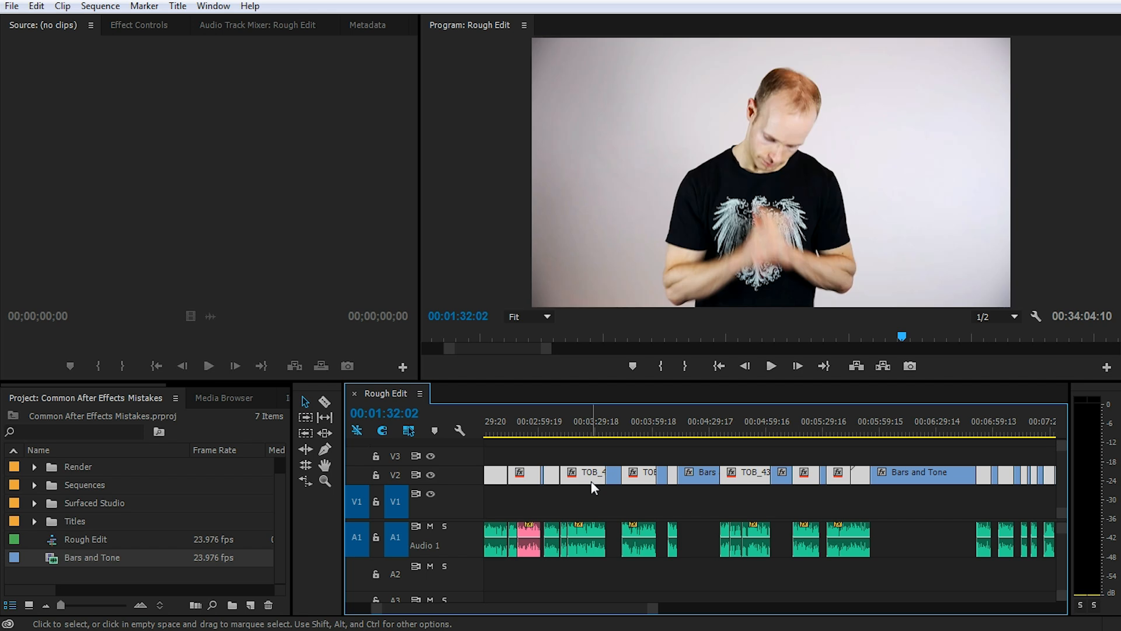
{"action": "mouse_move", "coordinate": [592, 475]}
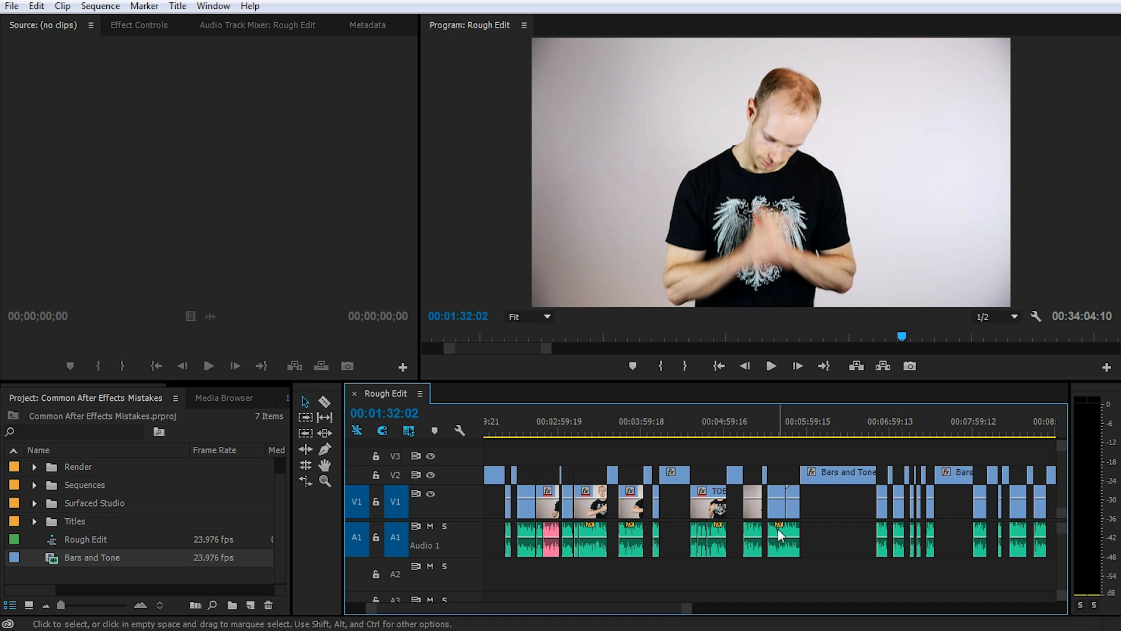
{"action": "mouse_move", "coordinate": [834, 456]}
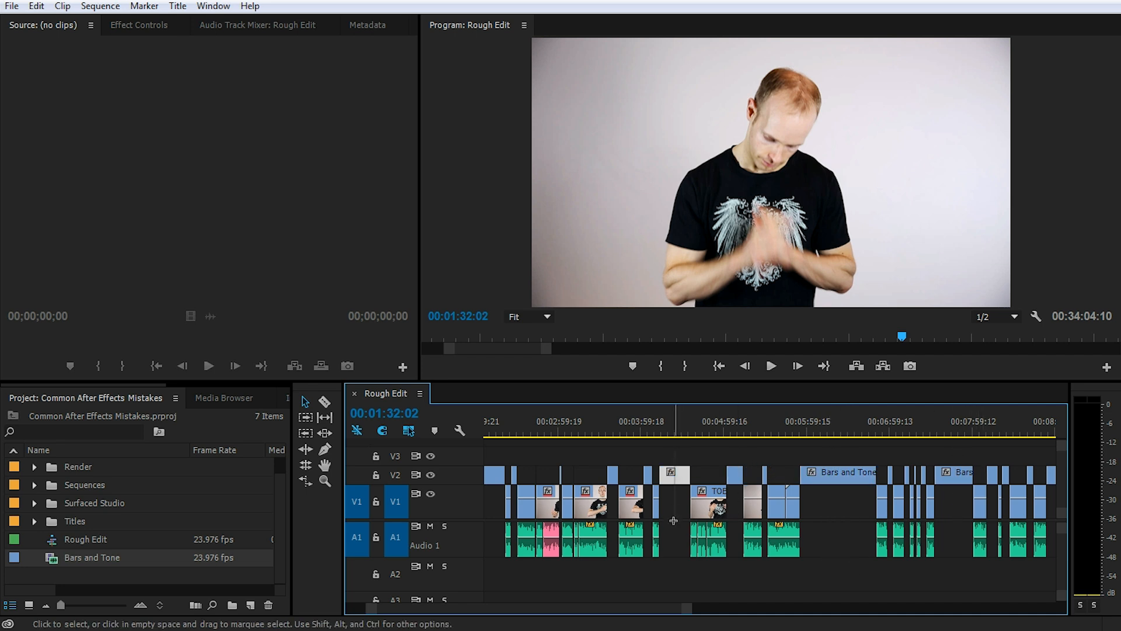
{"action": "mouse_move", "coordinate": [748, 480]}
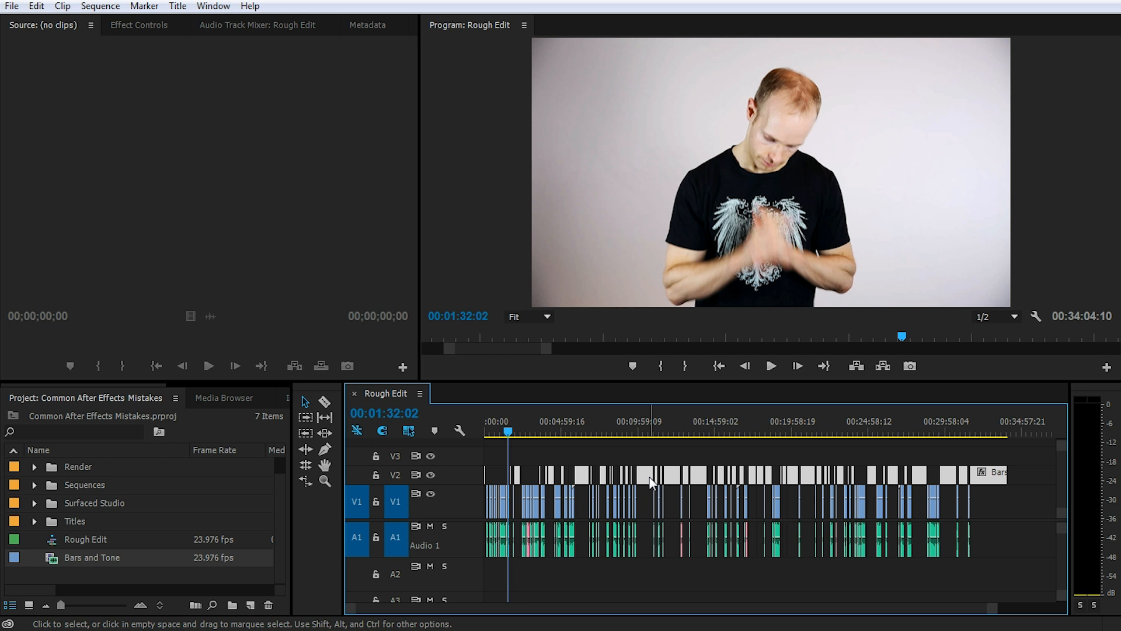
{"action": "mouse_move", "coordinate": [761, 479]}
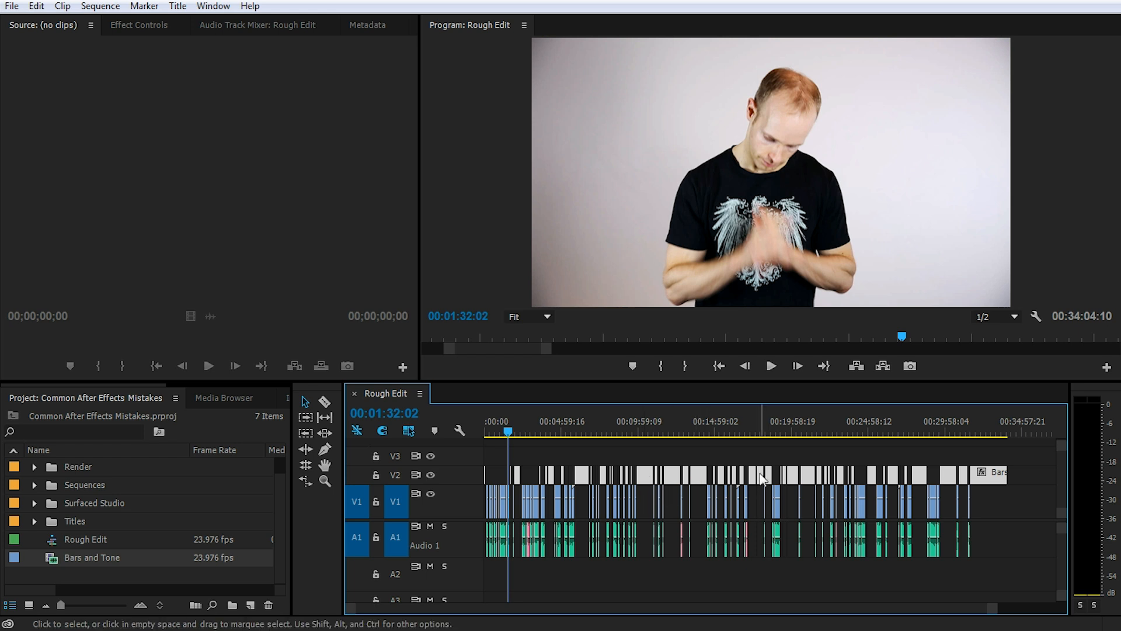
{"action": "mouse_move", "coordinate": [670, 474]}
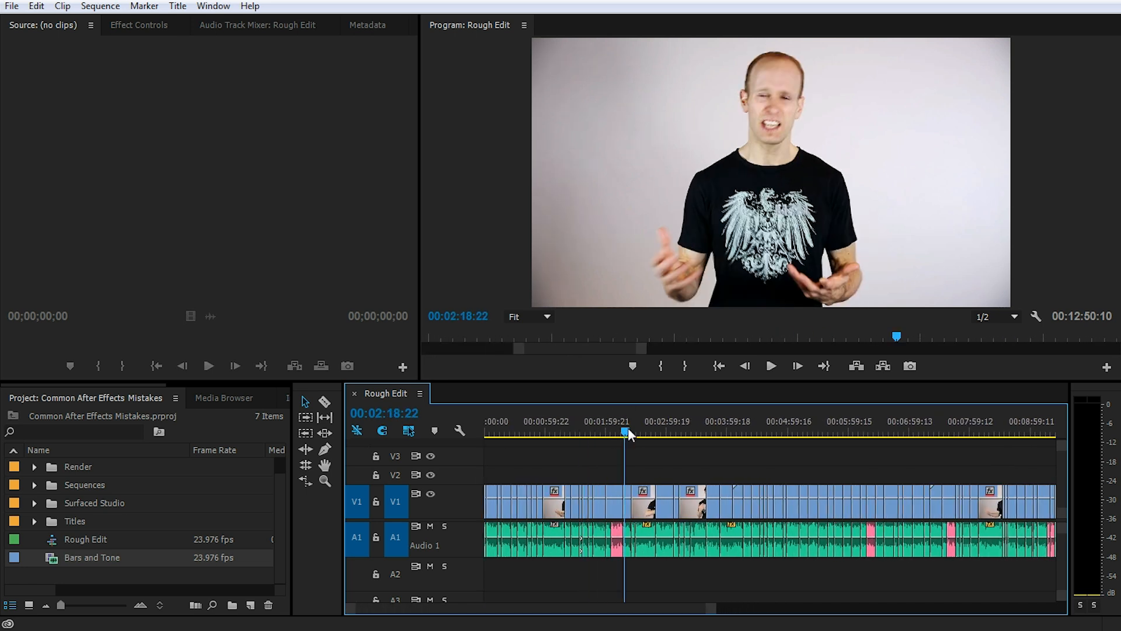
{"action": "left_click", "coordinate": [739, 432]}
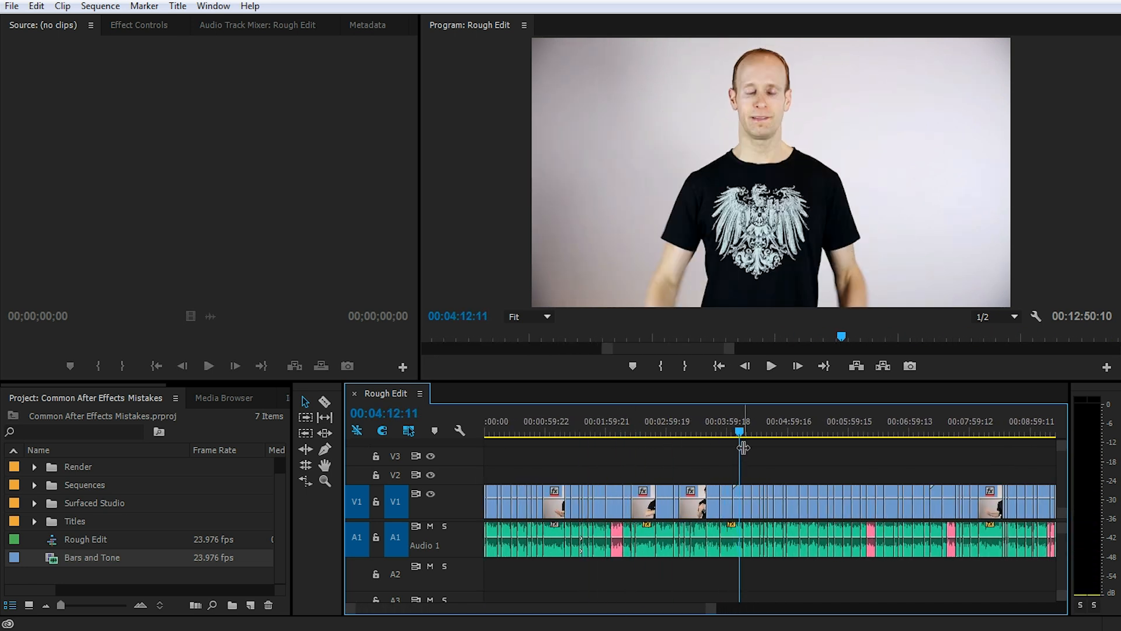